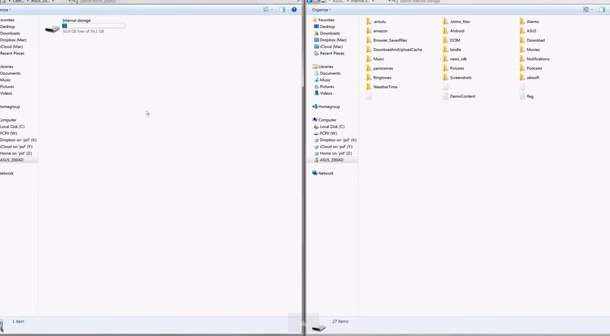
# Step: Arrange two Explorer windows side by side showing the drives and the rooting files folder
pyautogui.click(20, 158)
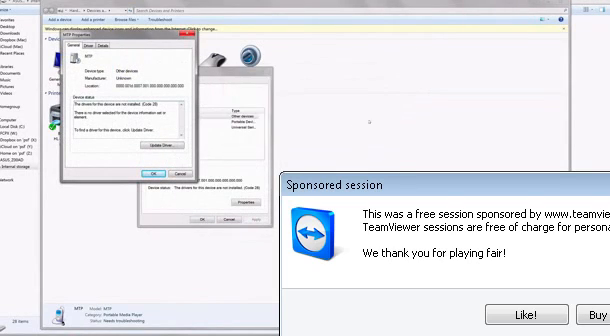
# Step: Select the connected Zenfone 2 device in Devices and Printers to view its properties
pyautogui.click(154, 146)
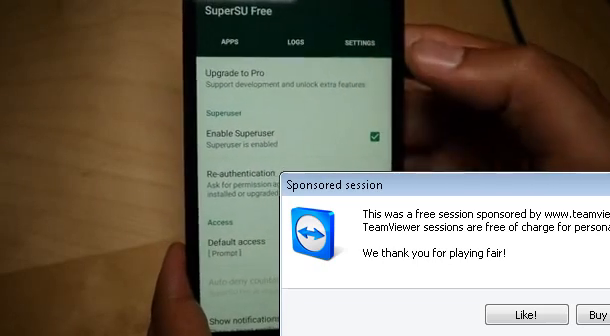
# Step: Scroll the SuperSU settings list down to the Full unroot and Enable Pro options
pyautogui.scroll(-3)
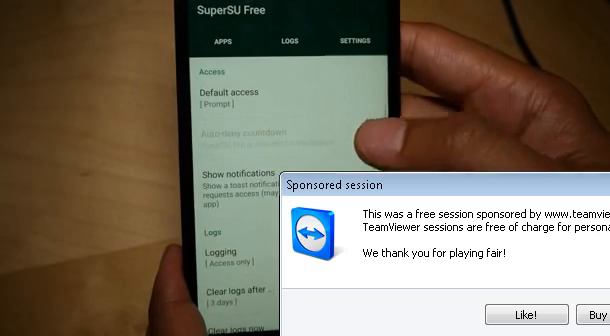
pyautogui.scroll(-3)
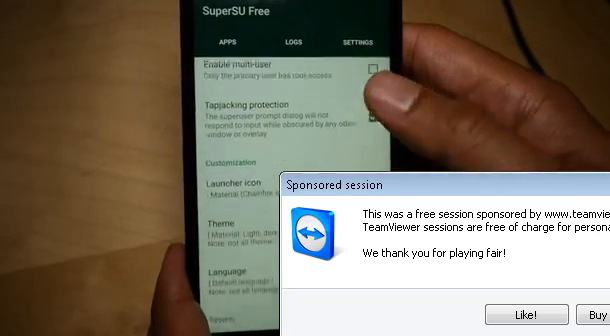
pyautogui.scroll(-3)
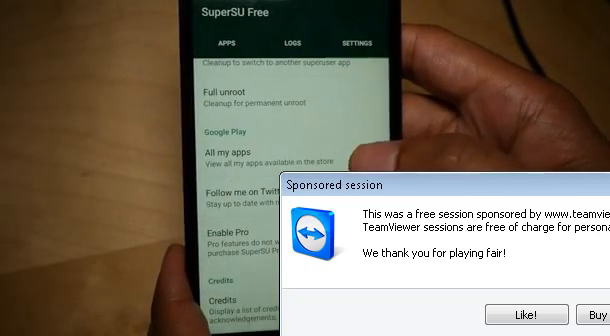